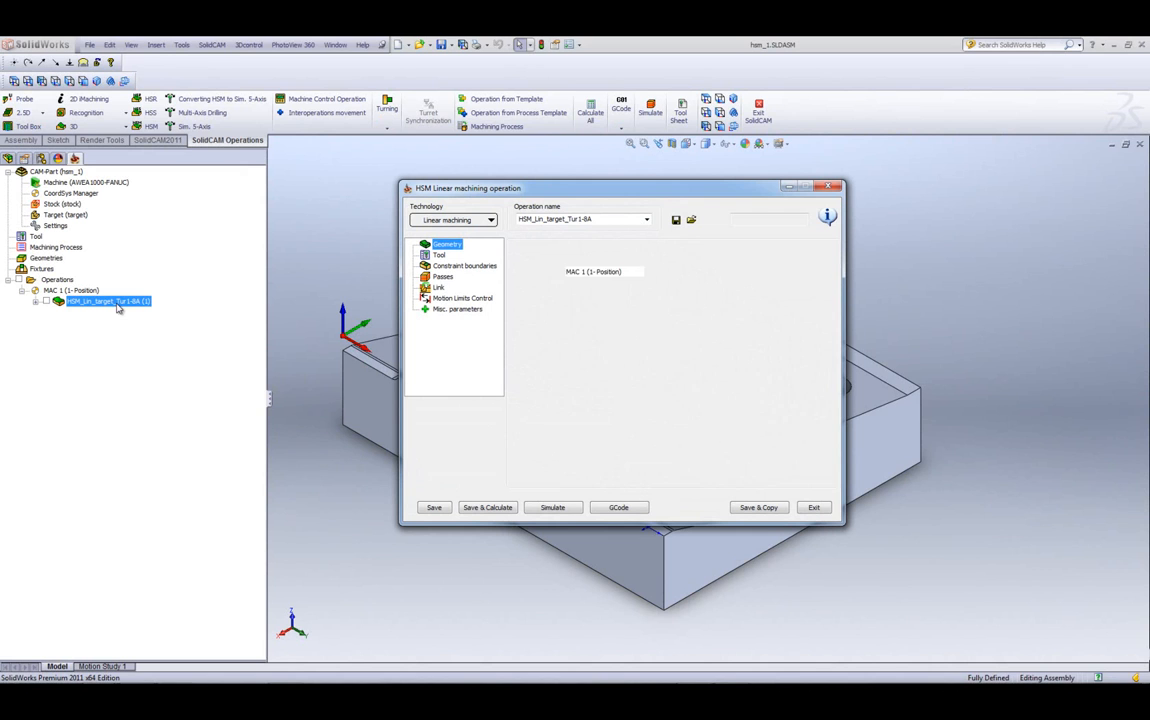
# Step: Browse the technology list unchanged, then enter a 0.005 passes tolerance and return to Geometry
pyautogui.click(446, 244)
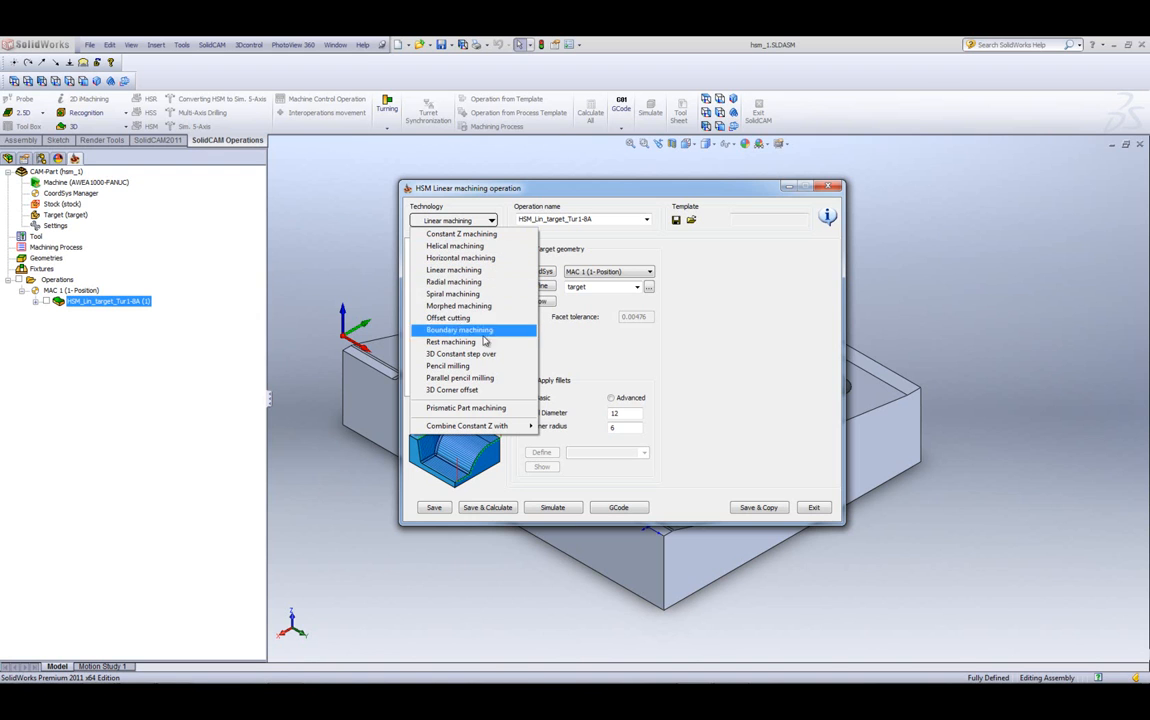
pyautogui.moveTo(455, 246)
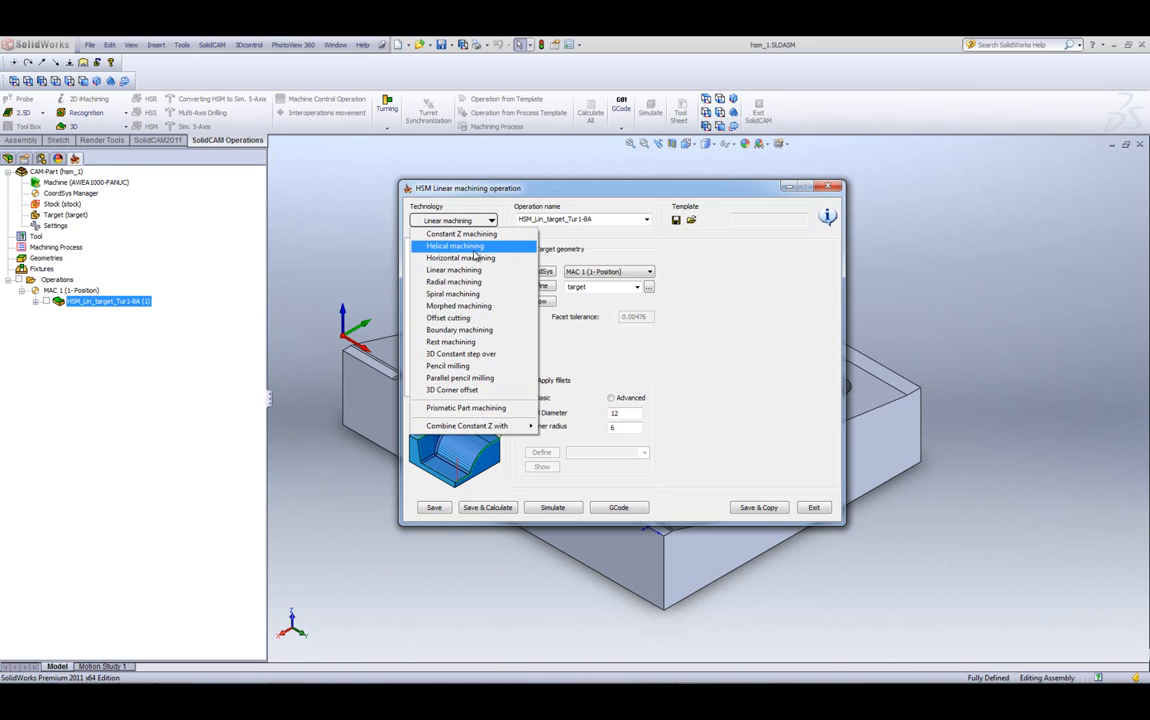
pyautogui.moveTo(490, 389)
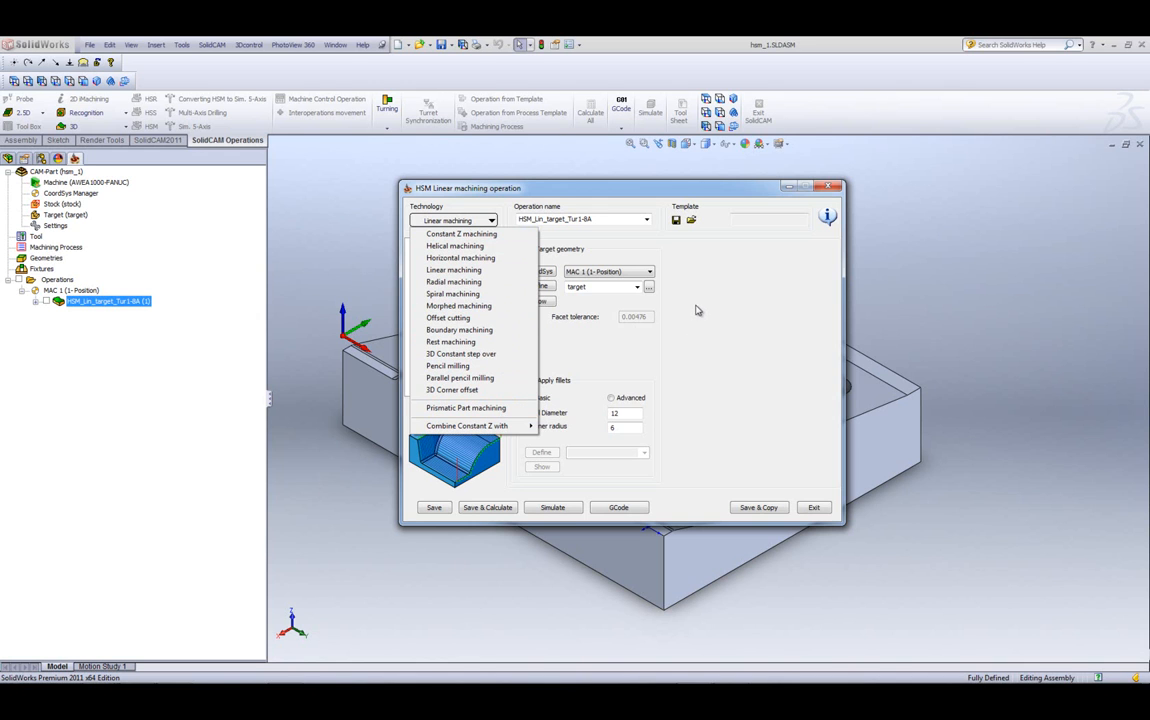
pyautogui.click(453, 270)
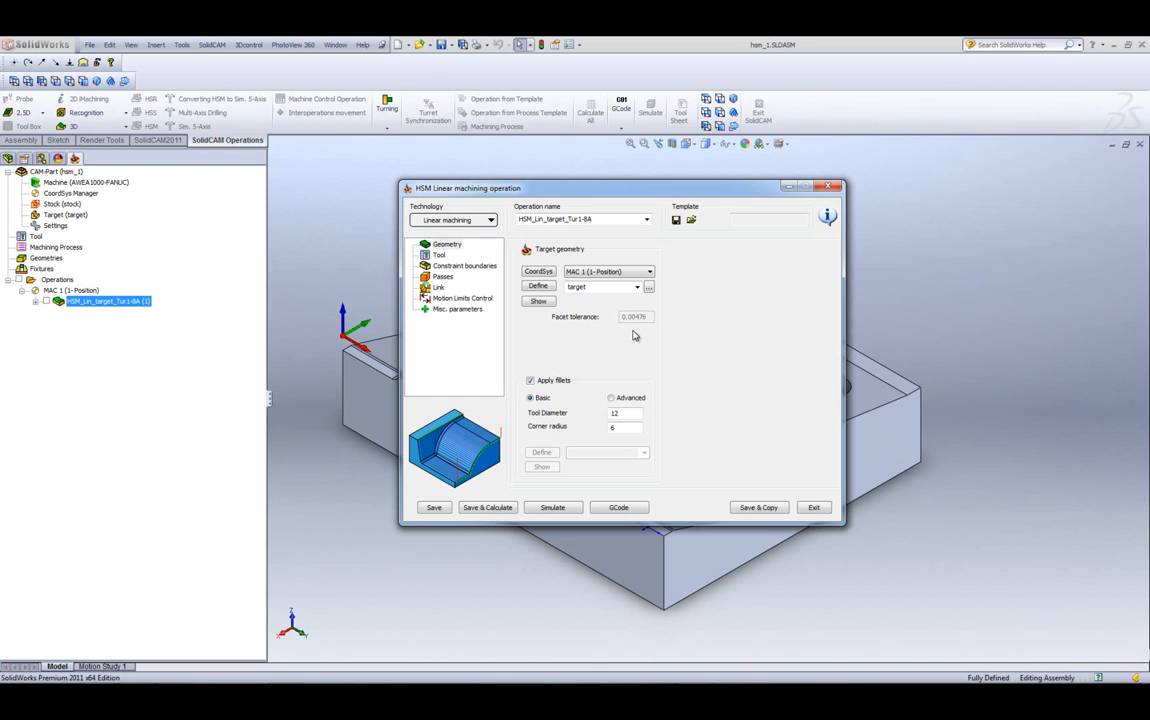
pyautogui.moveTo(434, 281)
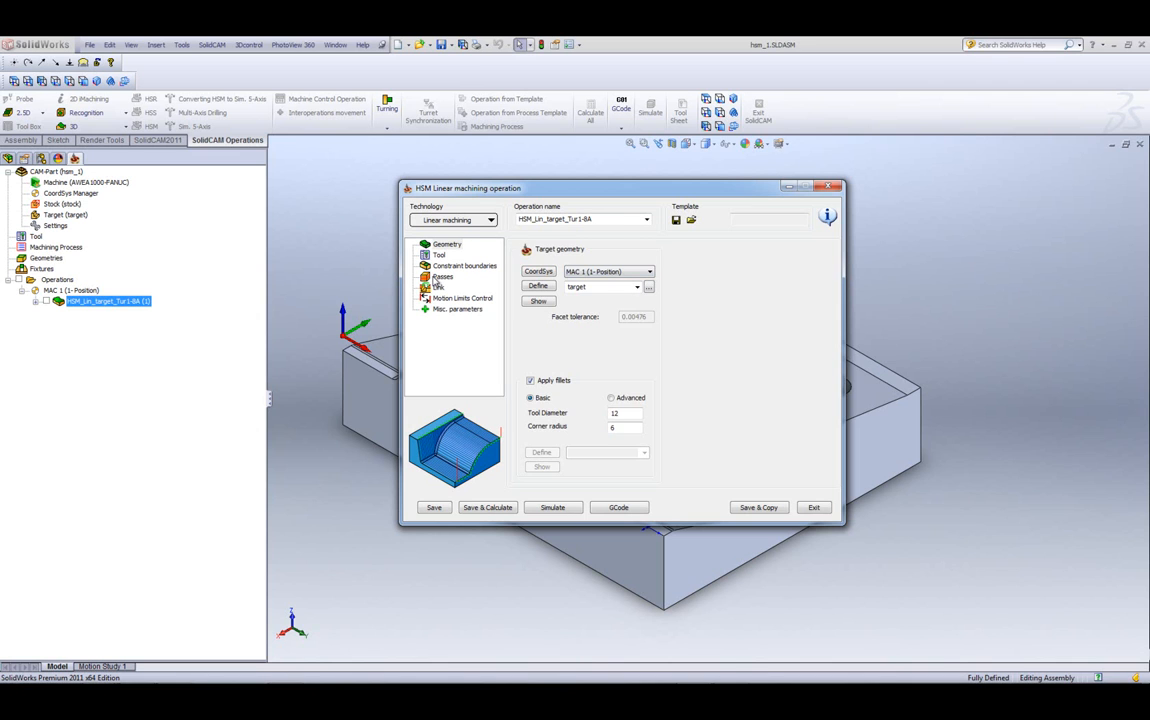
pyautogui.click(442, 276)
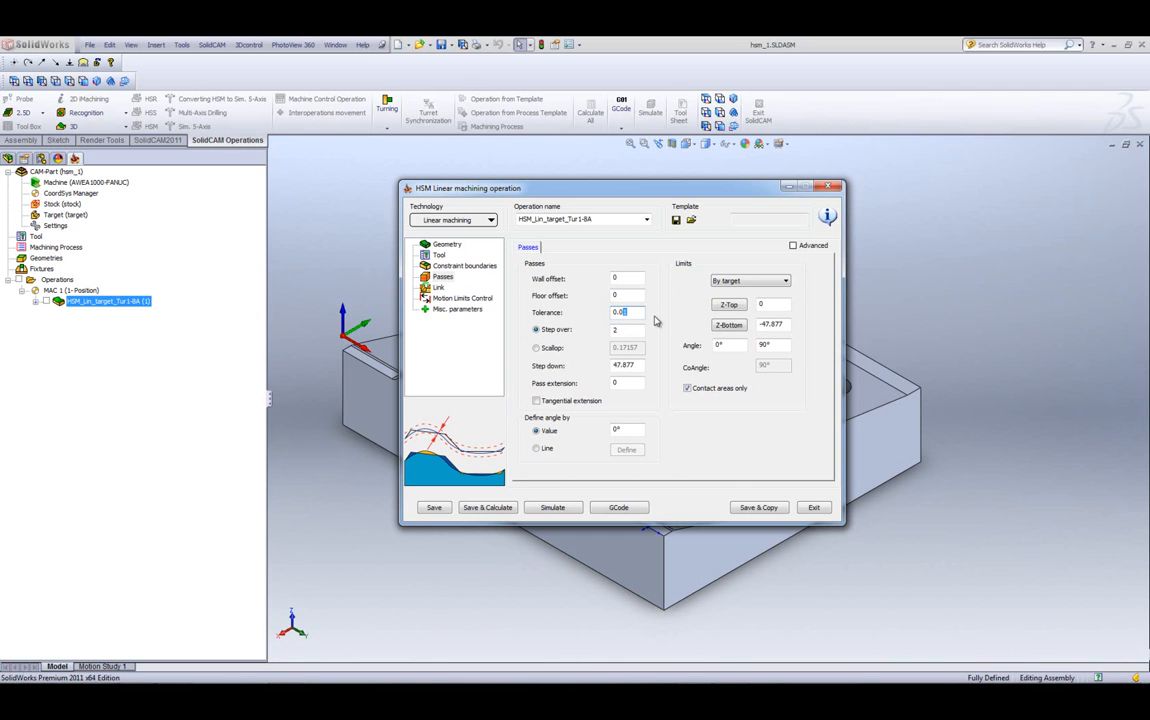
pyautogui.write('0.005')
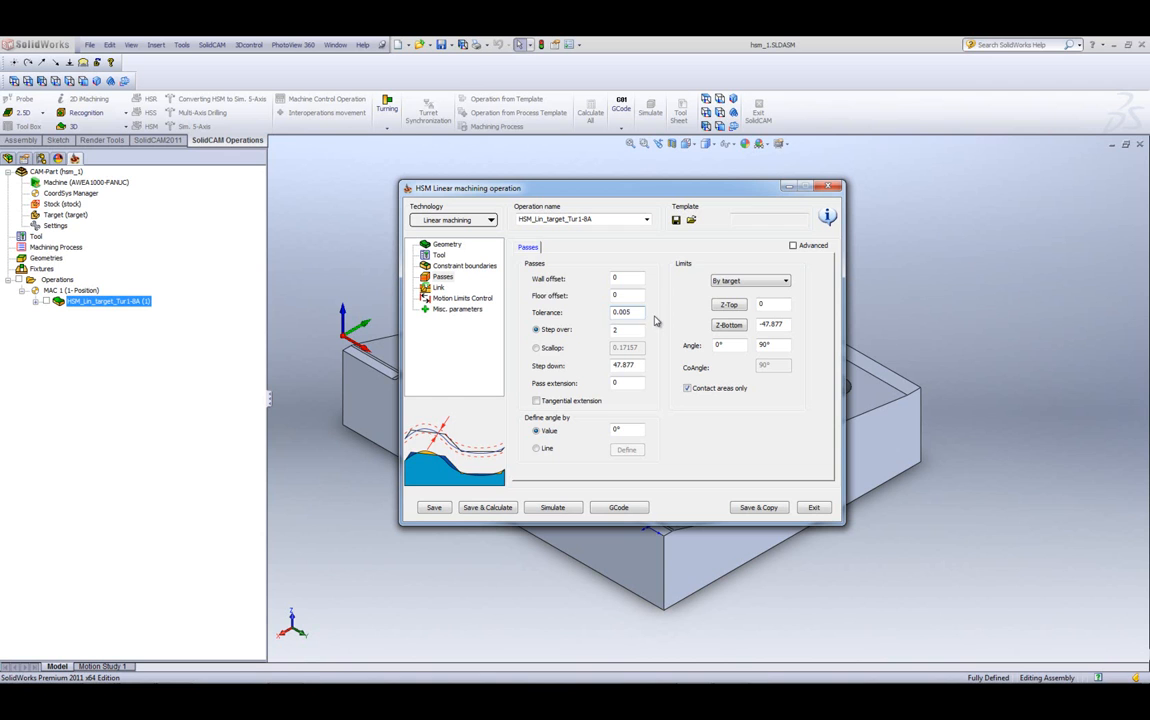
pyautogui.click(446, 244)
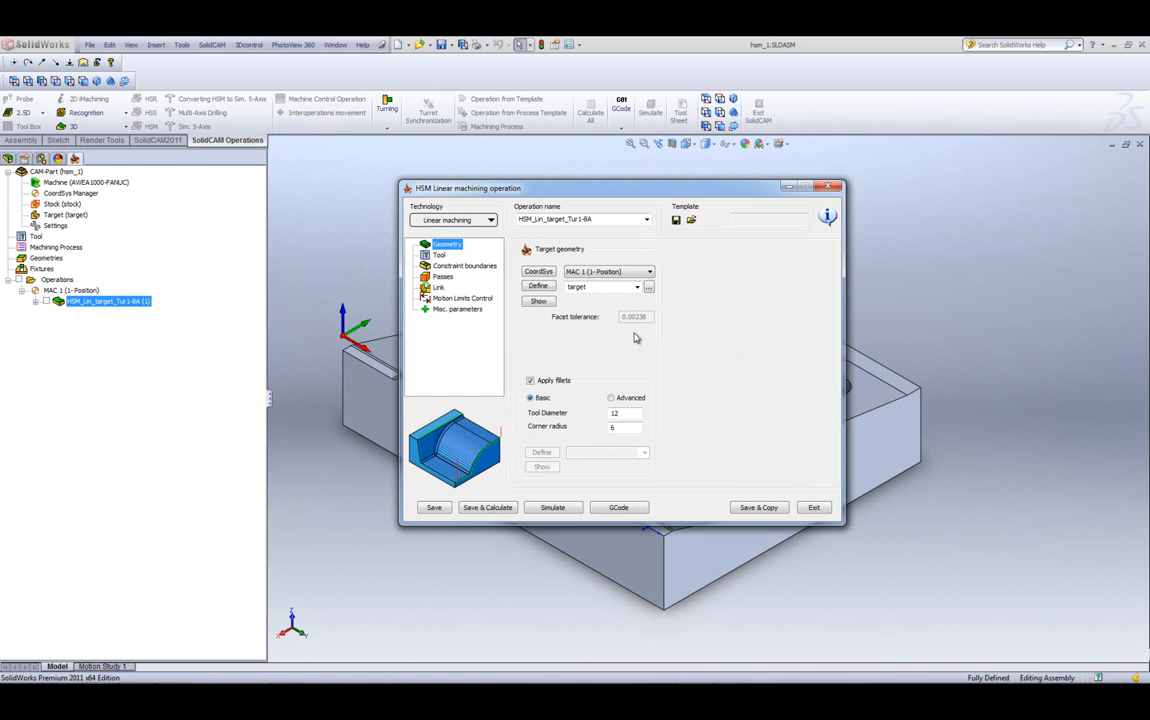
pyautogui.moveTo(573, 334)
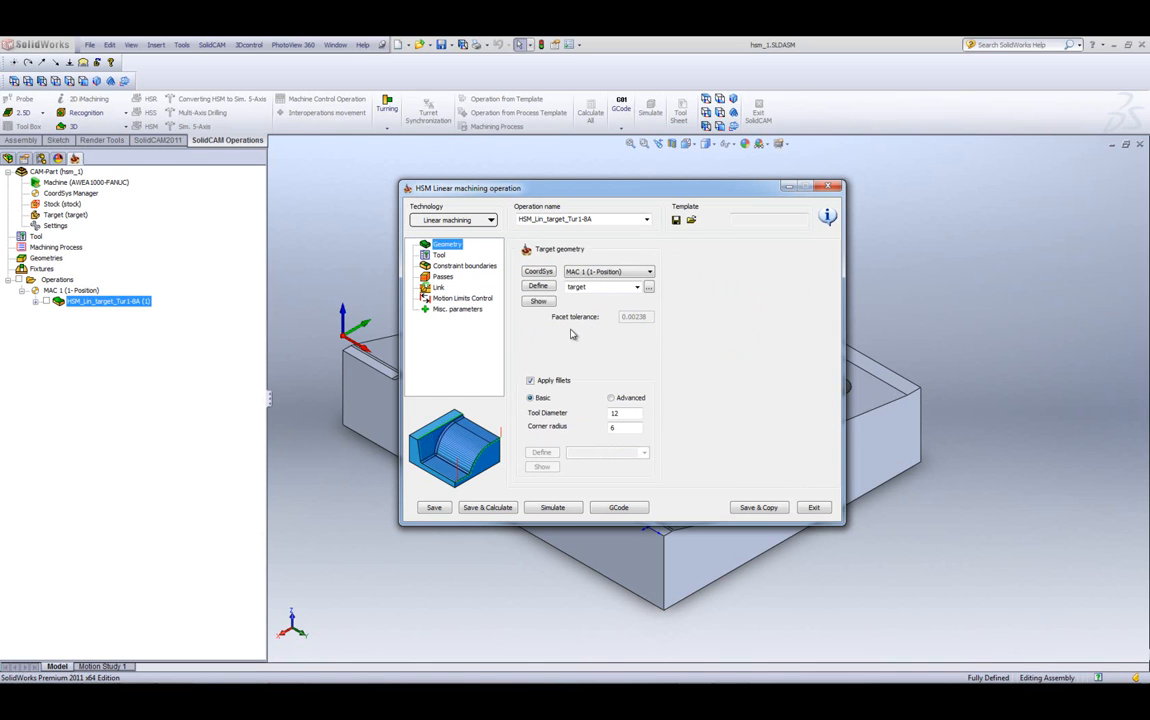
pyautogui.click(443, 276)
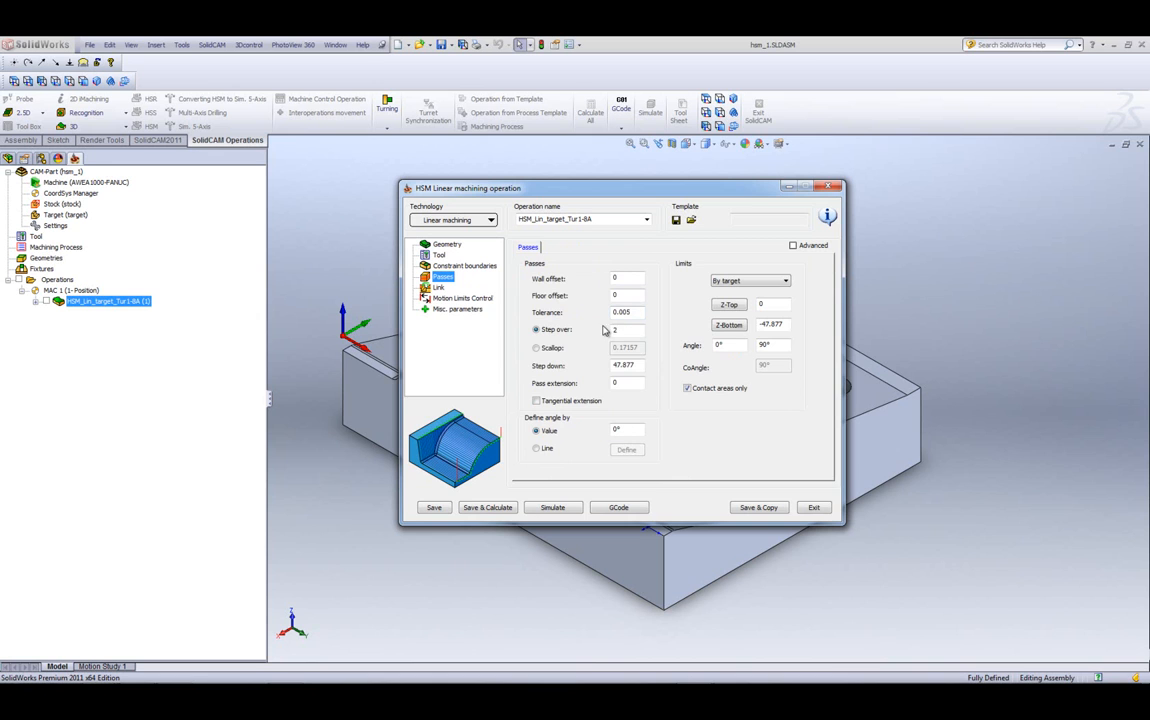
pyautogui.click(446, 244)
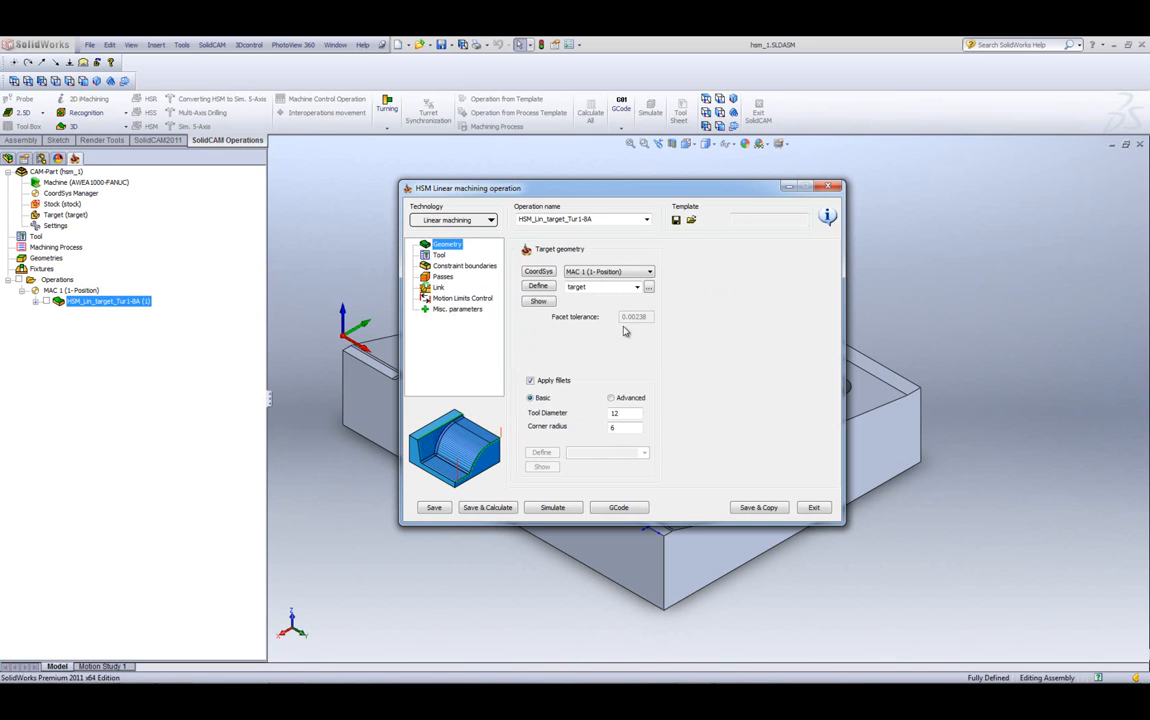
pyautogui.moveTo(580, 336)
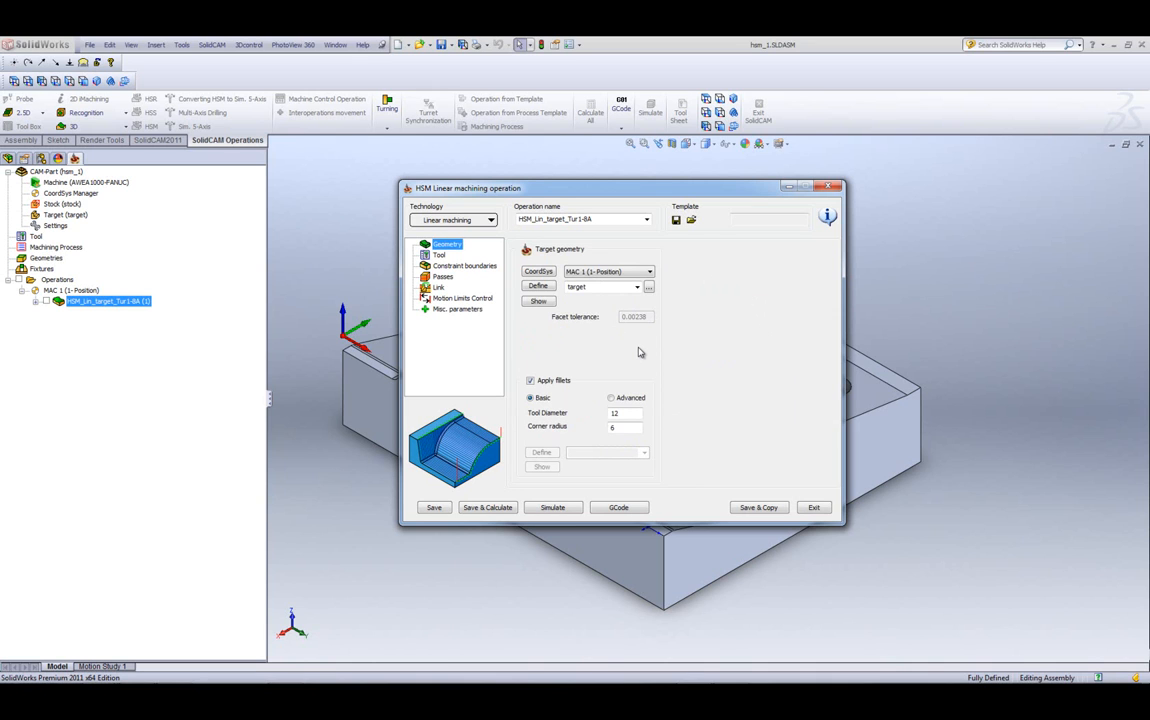
pyautogui.moveTo(571, 377)
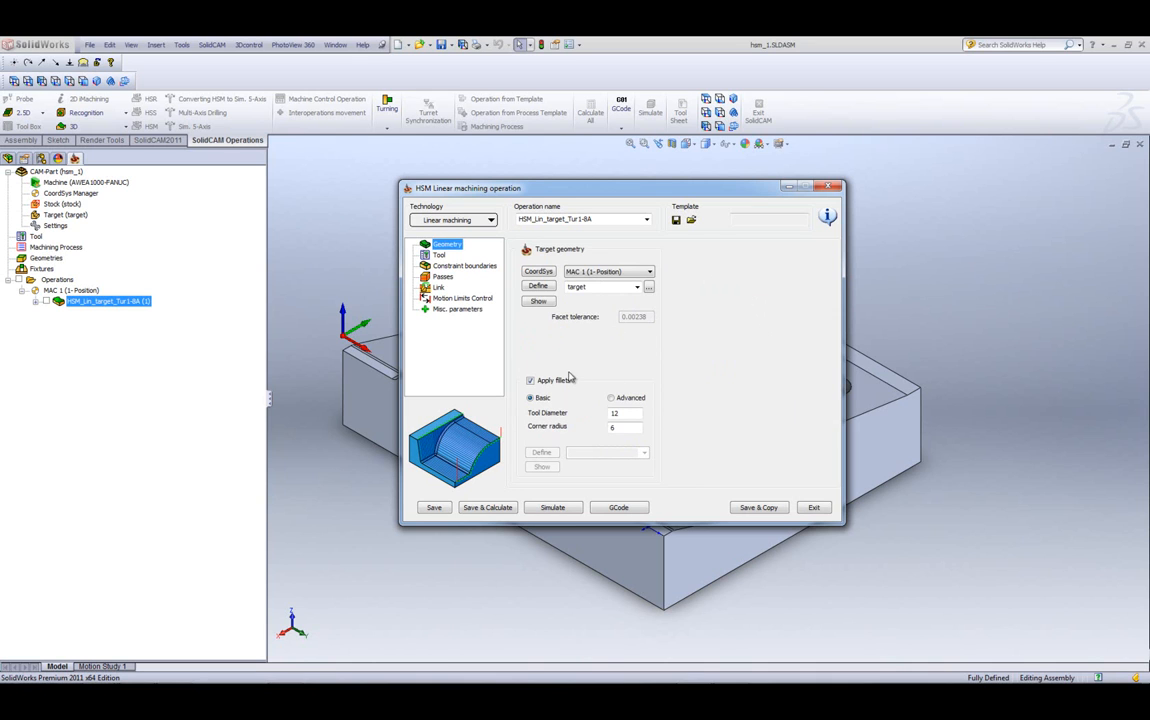
pyautogui.moveTo(662, 362)
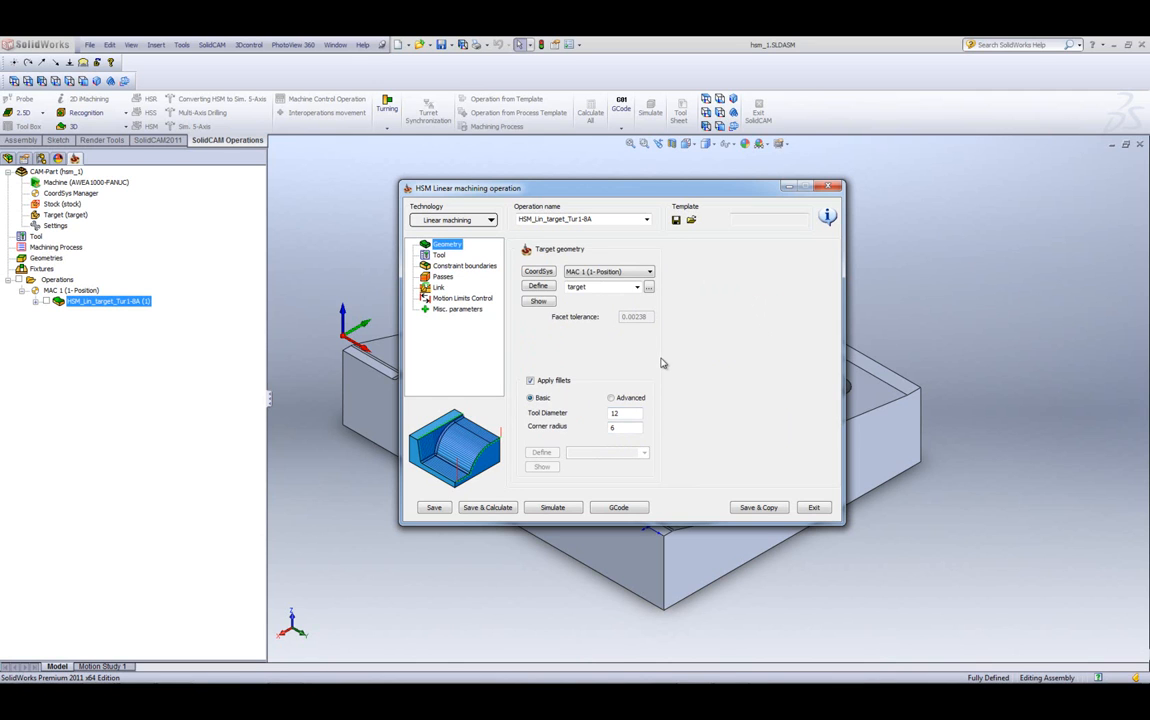
pyautogui.moveTo(568, 406)
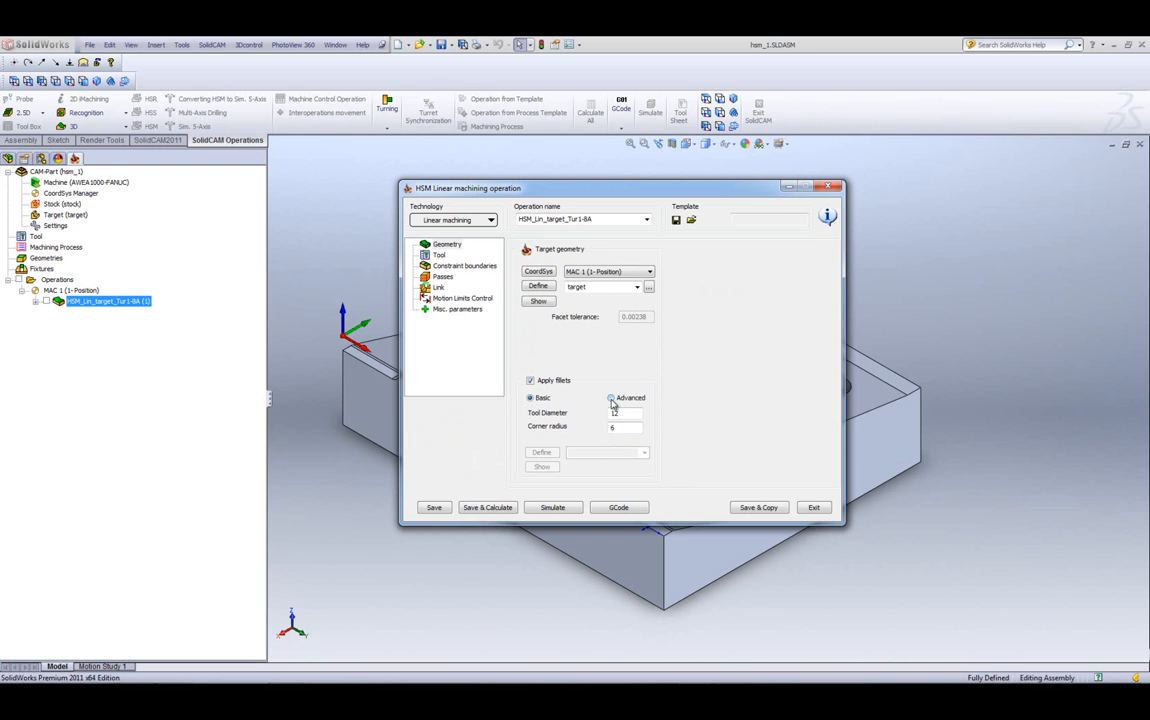
# Step: Select Advanced under Apply fillets and preview the Fillet Surfaces panel
pyautogui.click(611, 397)
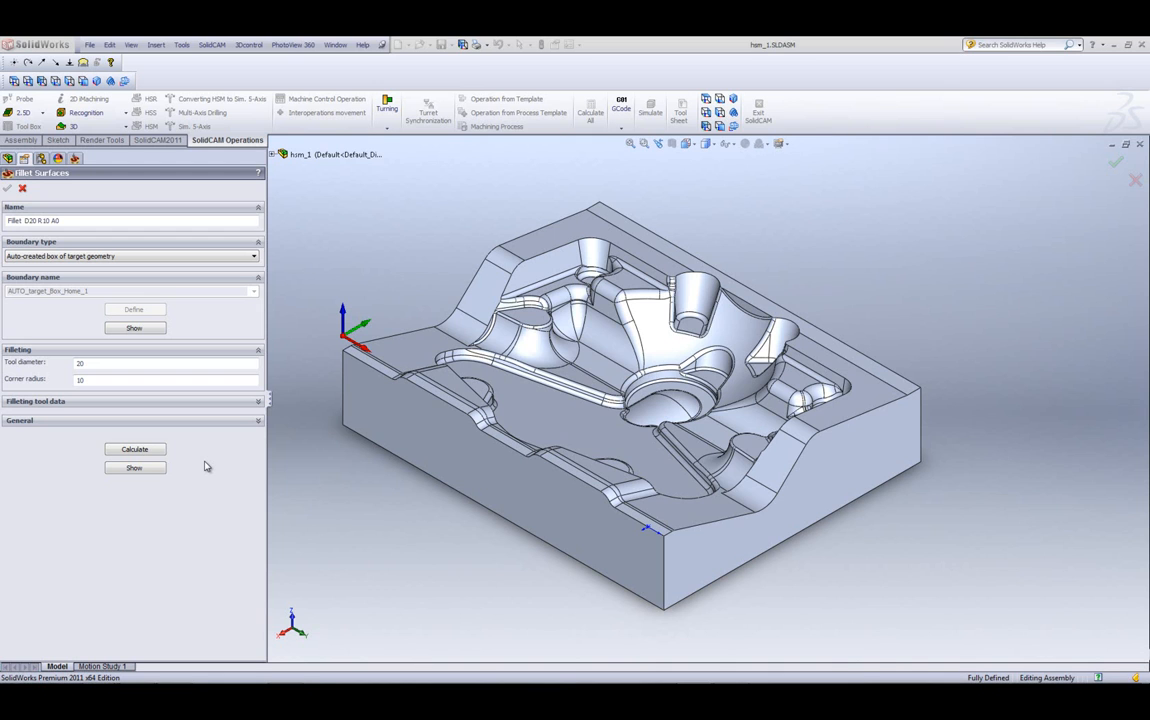
pyautogui.moveTo(137, 432)
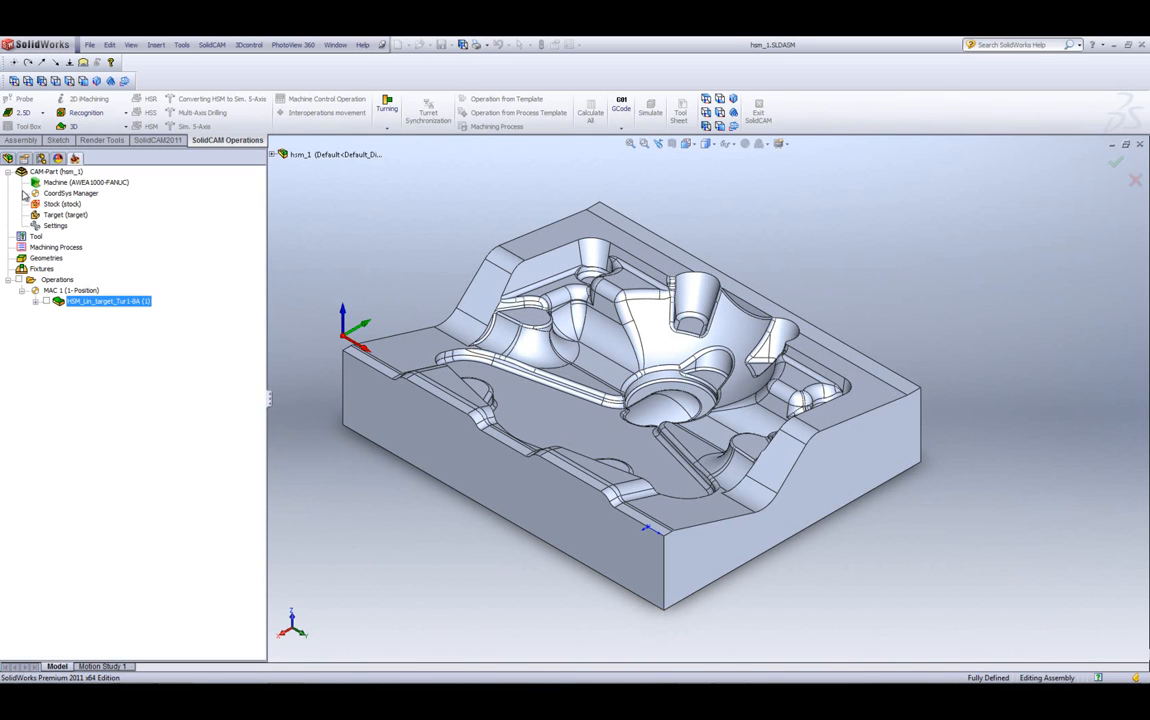
pyautogui.doubleClick(108, 301)
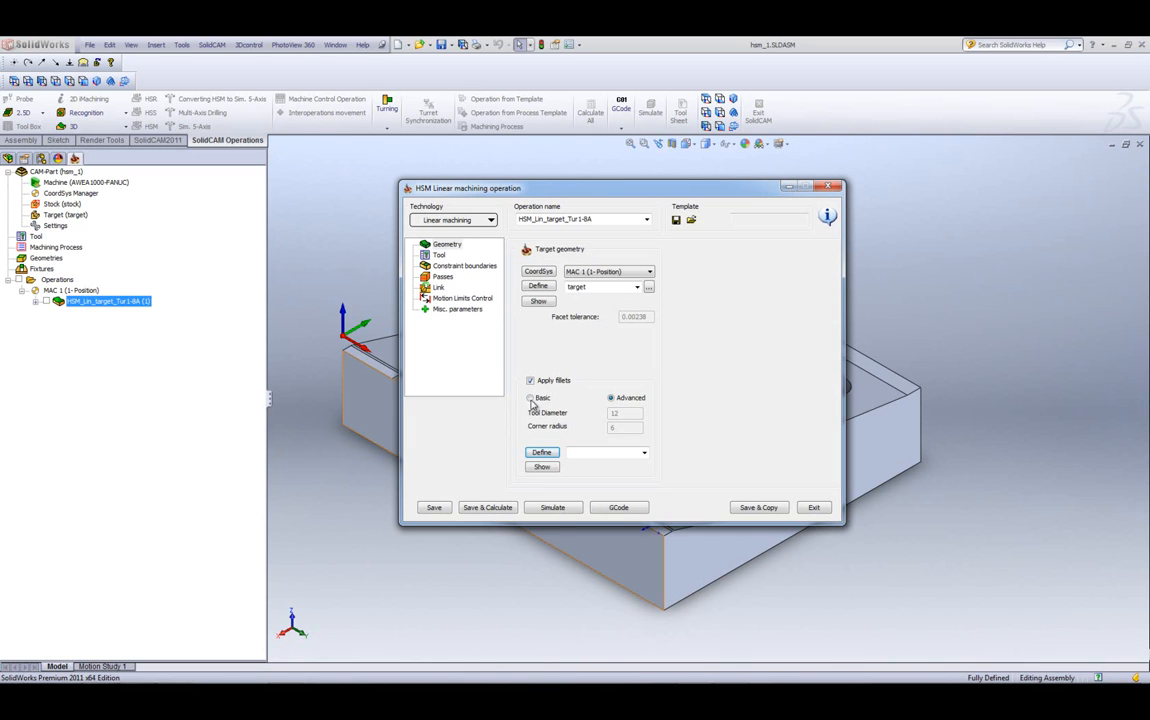
# Step: Return fillets to Basic mode with tool diameter 16 and corner radius 8
pyautogui.click(531, 398)
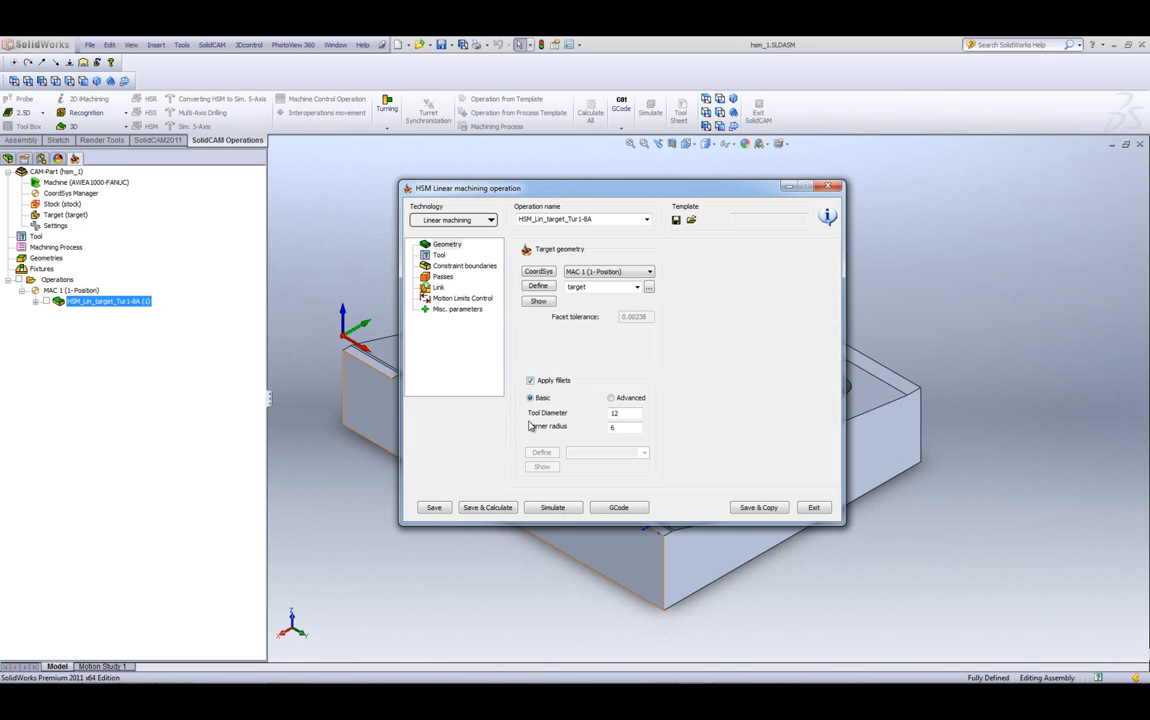
pyautogui.moveTo(582, 443)
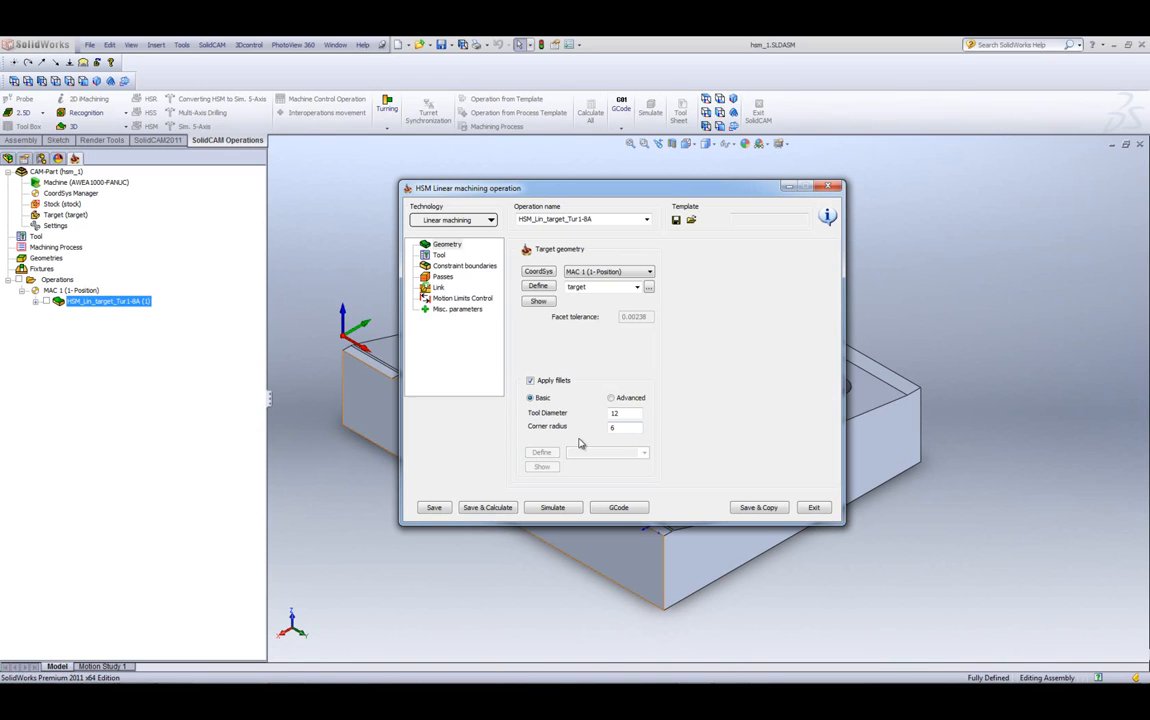
pyautogui.click(618, 427)
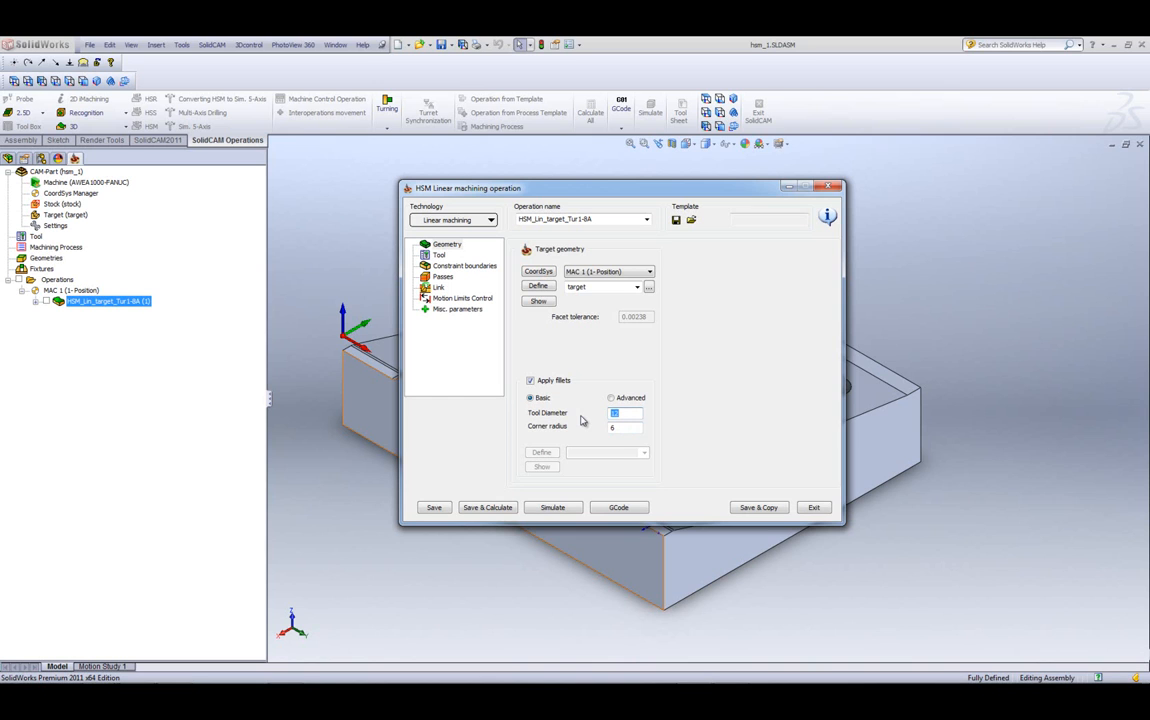
pyautogui.write('16')
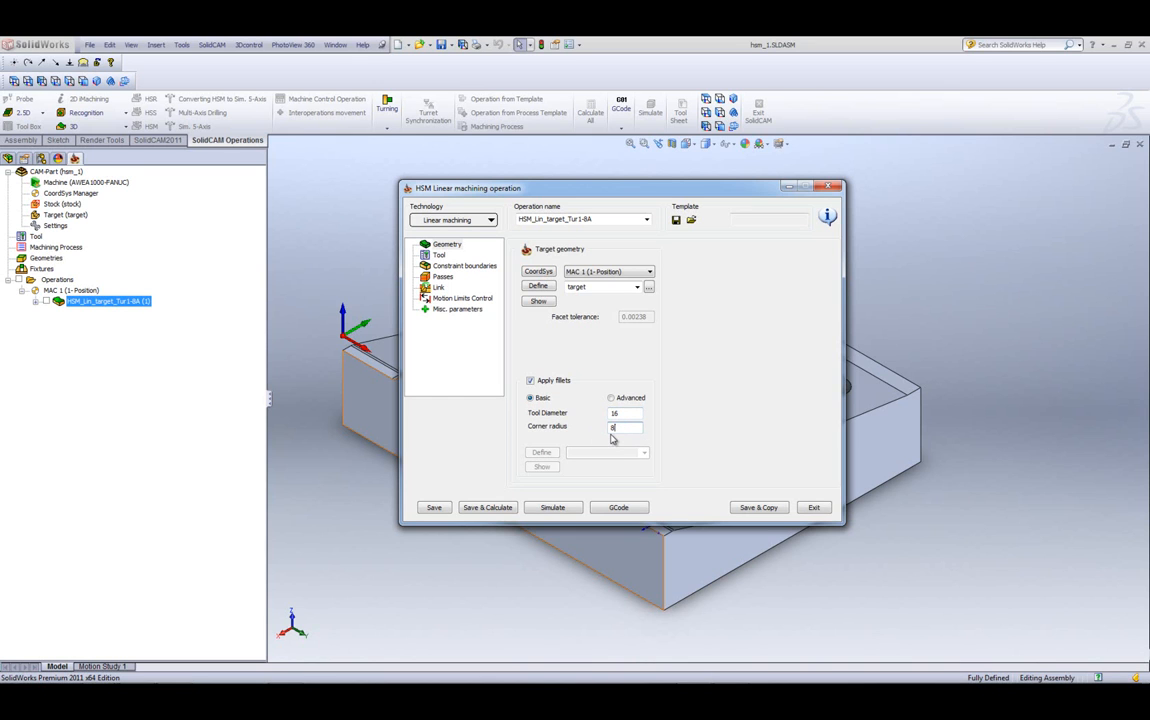
pyautogui.moveTo(613, 440)
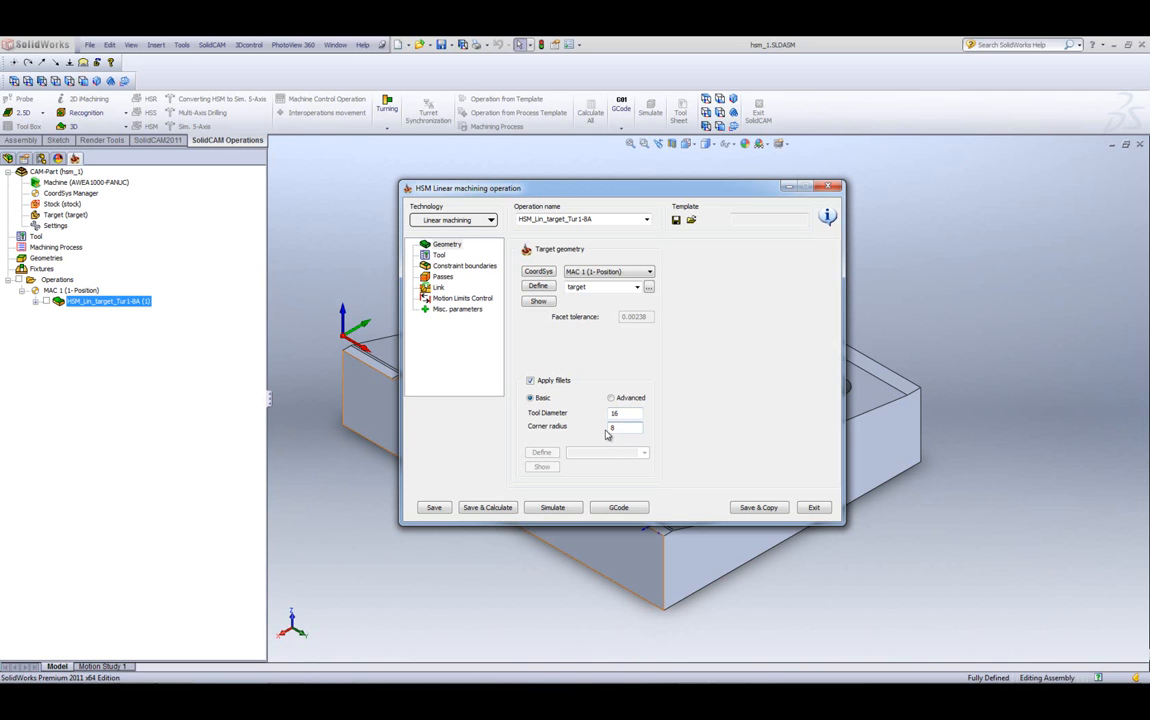
pyautogui.moveTo(606, 436)
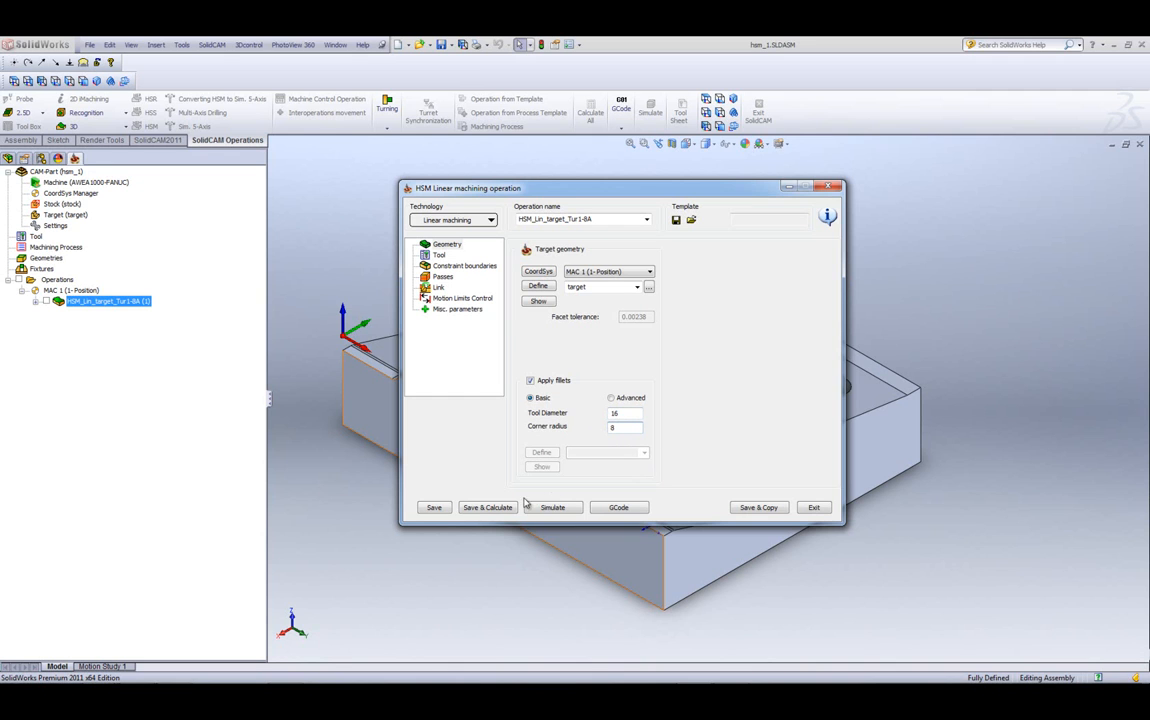
# Step: Save the linear operation and start calculating its machining passes
pyautogui.click(487, 507)
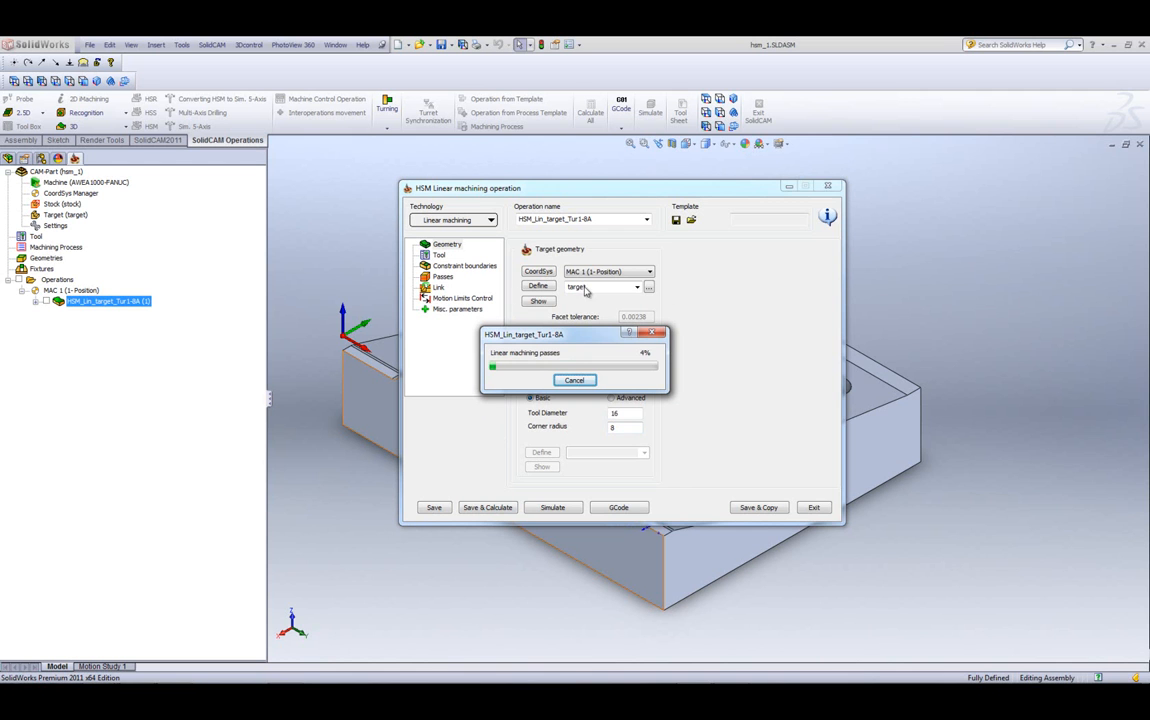
pyautogui.moveTo(505, 443)
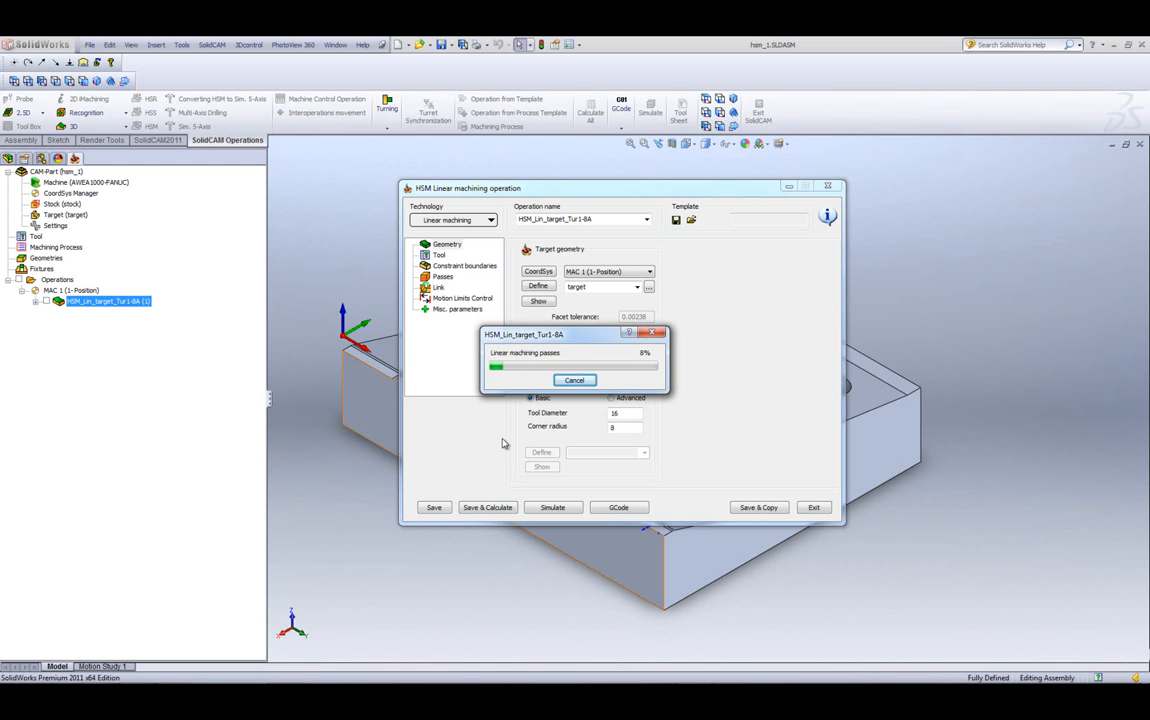